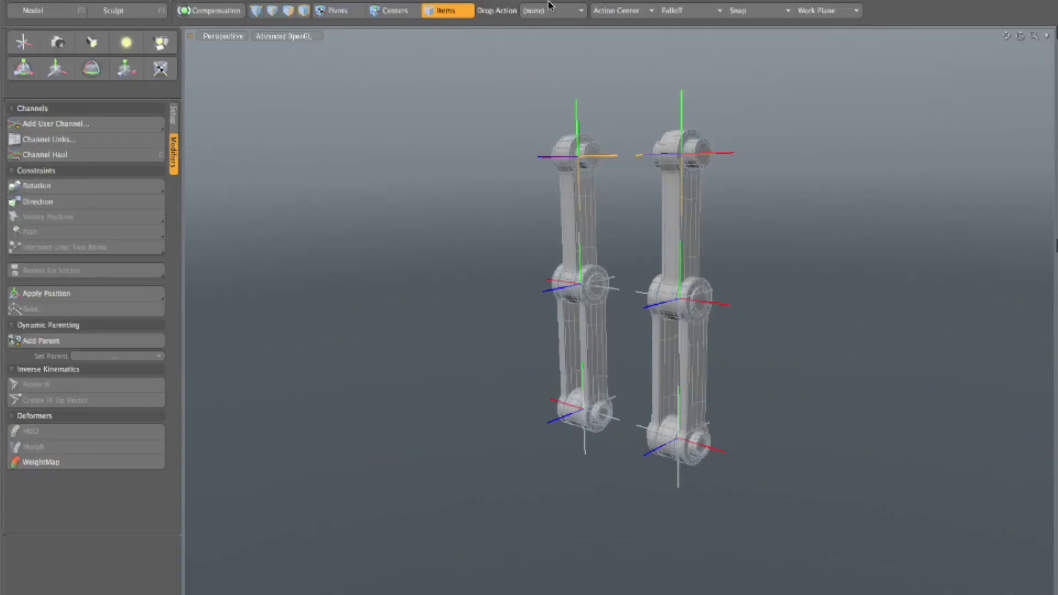
Set the Action Center to Automatic before selecting the right leg's bones.
click(620, 10)
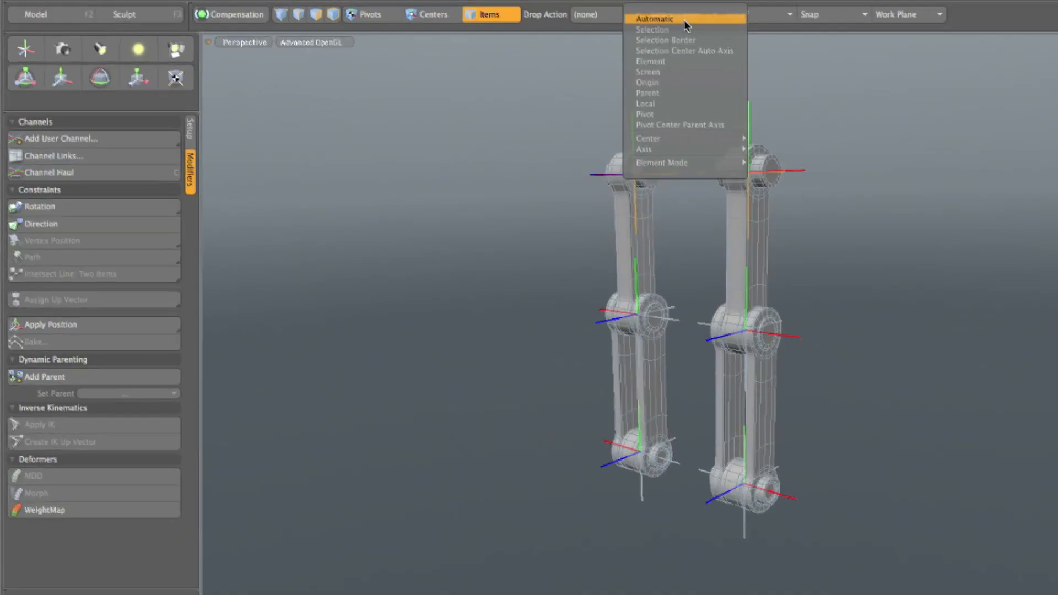
click(657, 17)
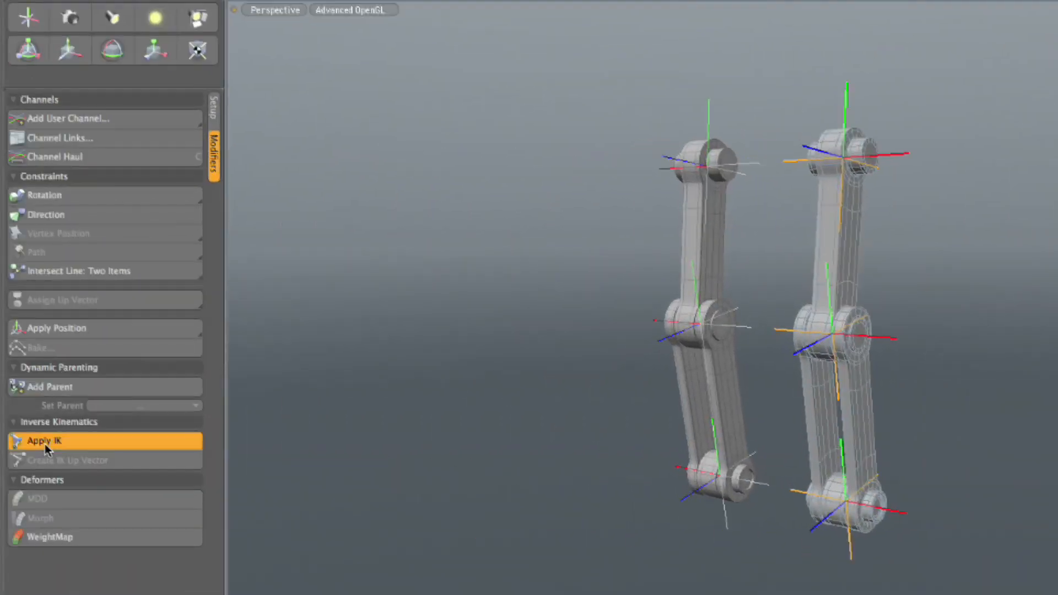
Apply IK to the right leg chain, confirming bone axis alignment.
click(44, 440)
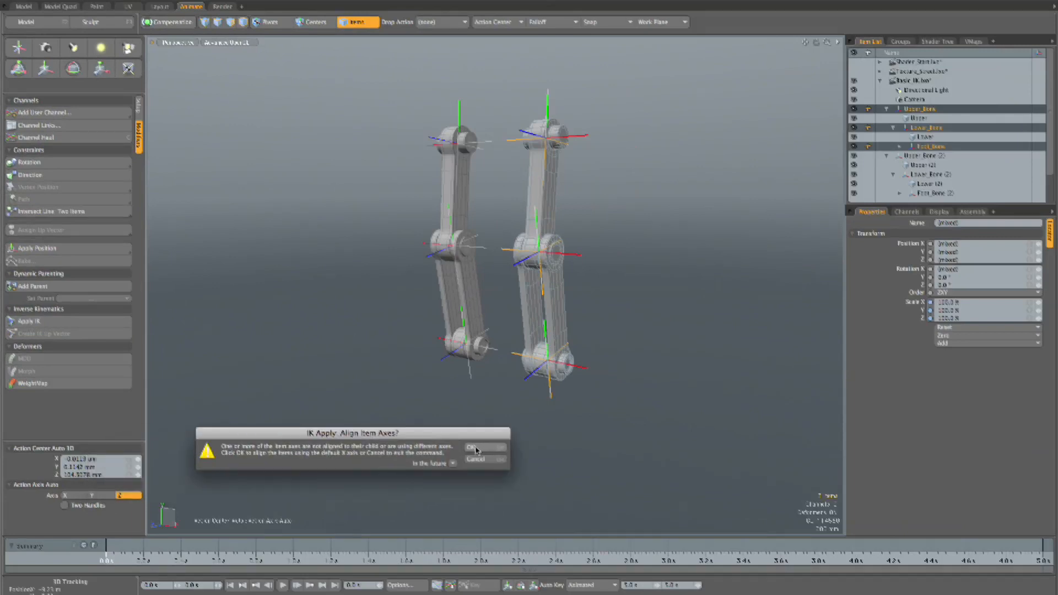
click(471, 447)
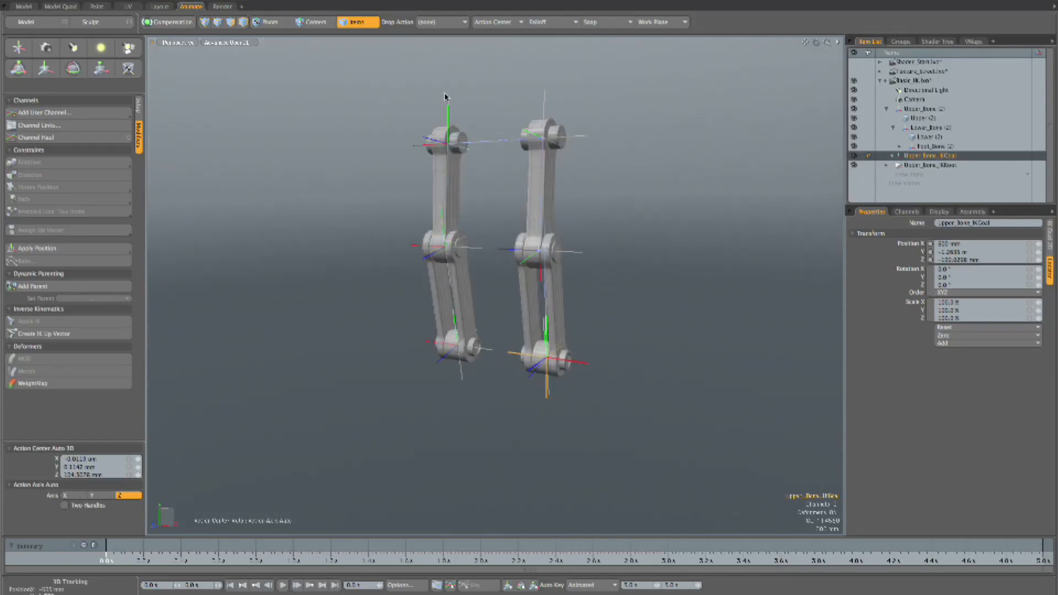
Apply IK to the left leg chain with axis alignment, then select both IK goals together.
click(922, 108)
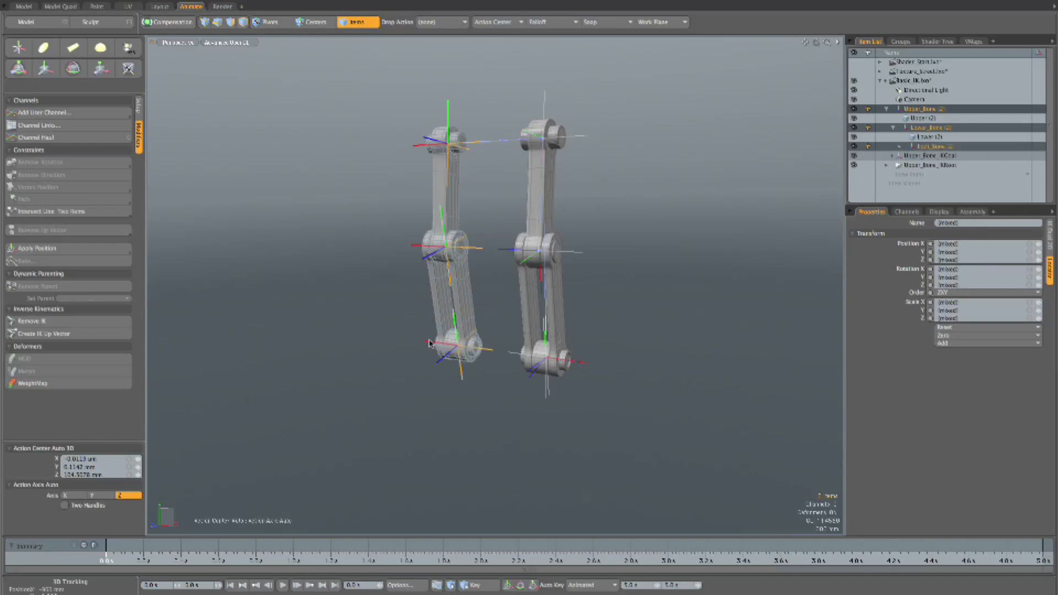
click(26, 321)
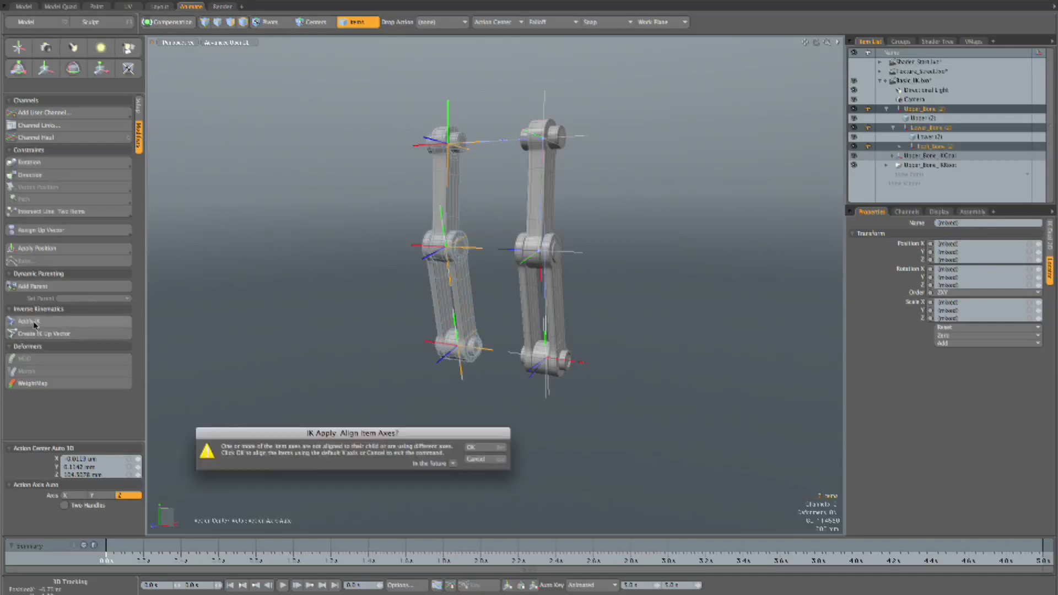
click(472, 447)
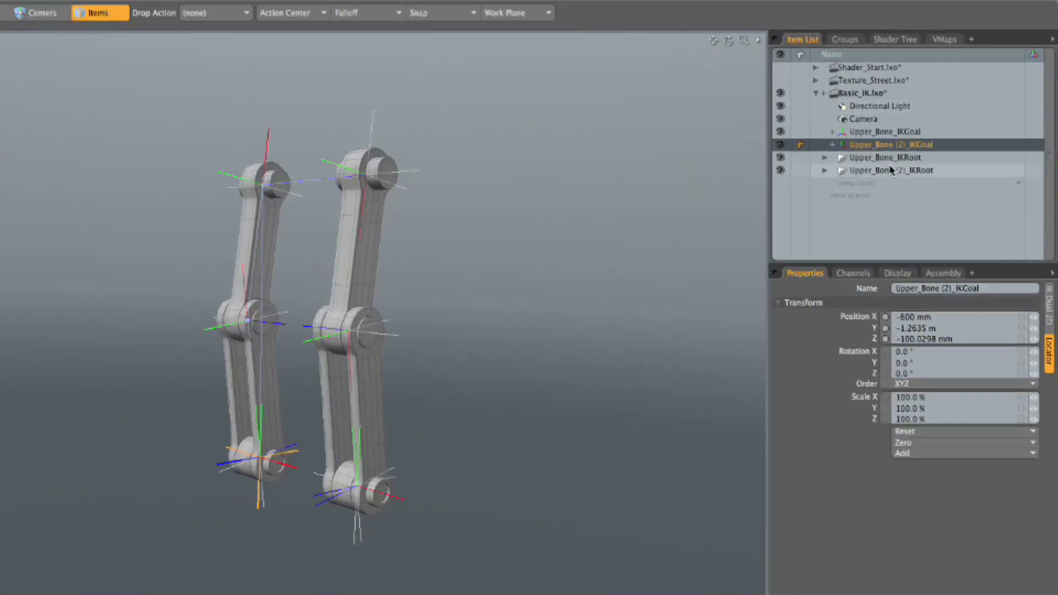
click(885, 131)
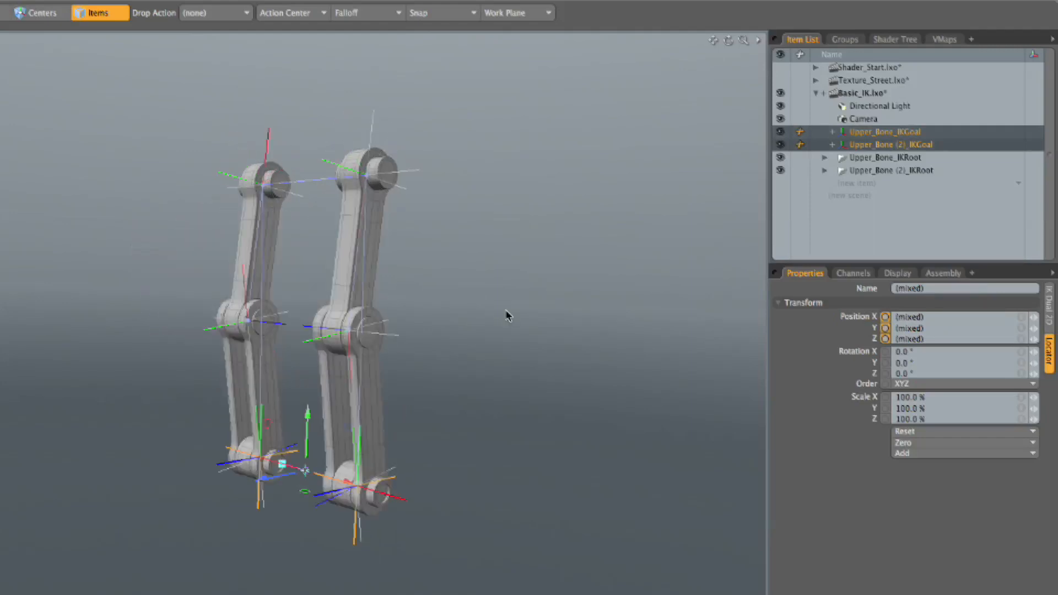
Parent both IK roots under a new hip locator and lower it so both knees bend.
click(887, 169)
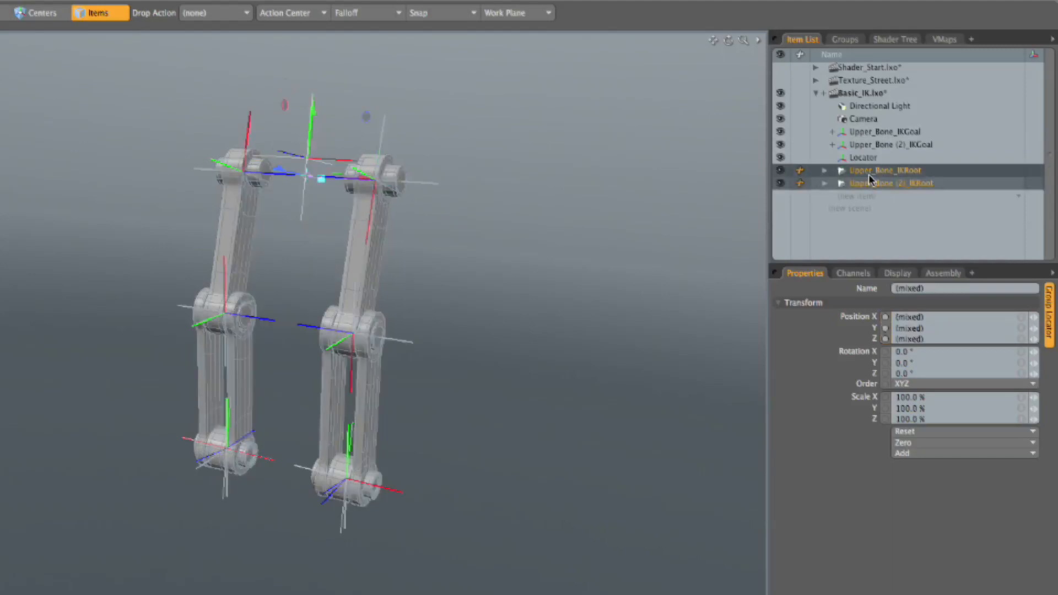
click(865, 157)
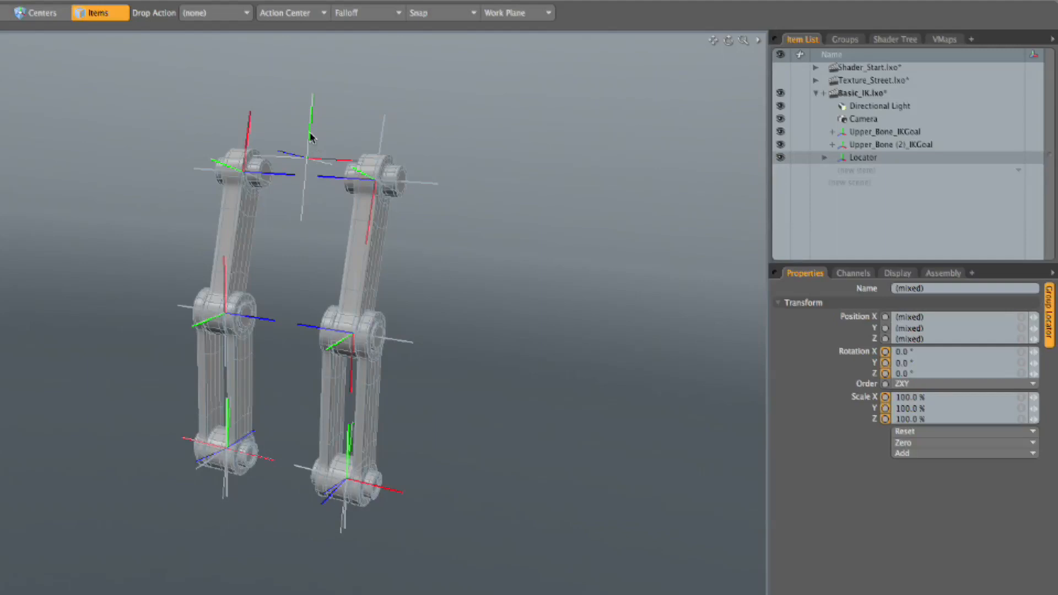
click(864, 157)
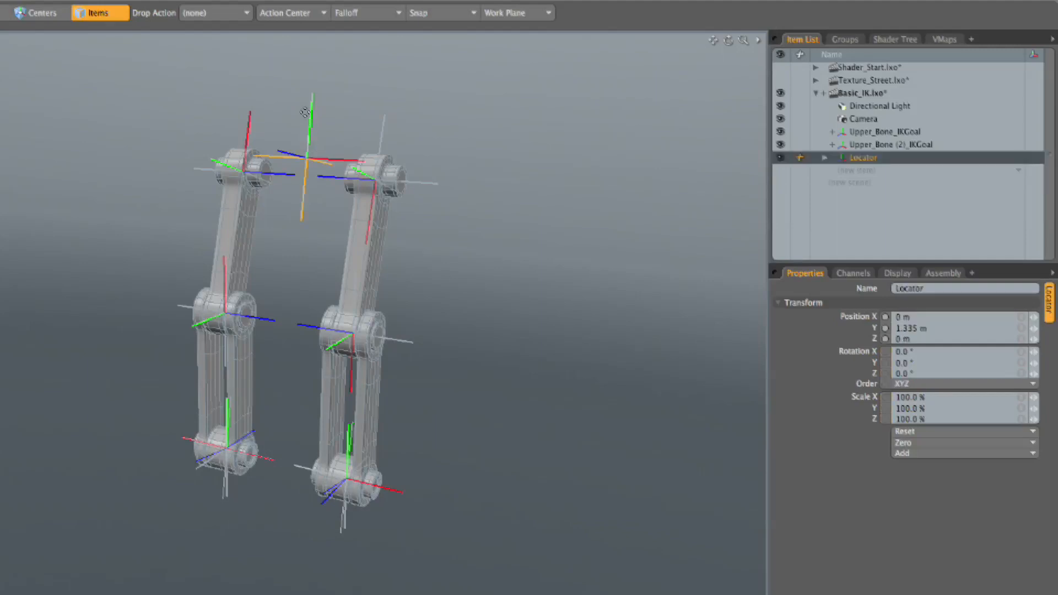
drag(308, 112, 318, 146)
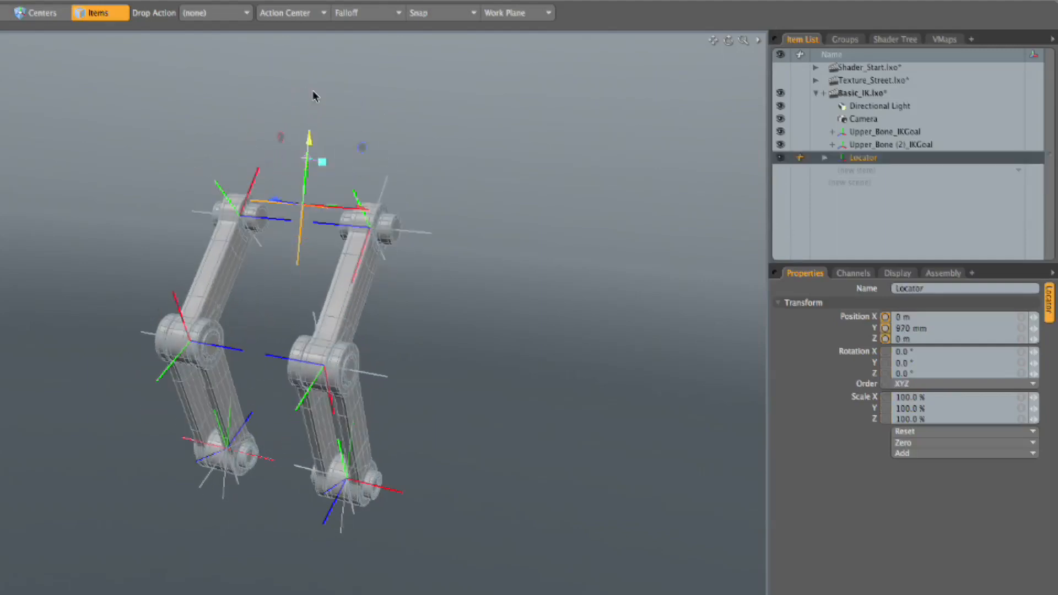